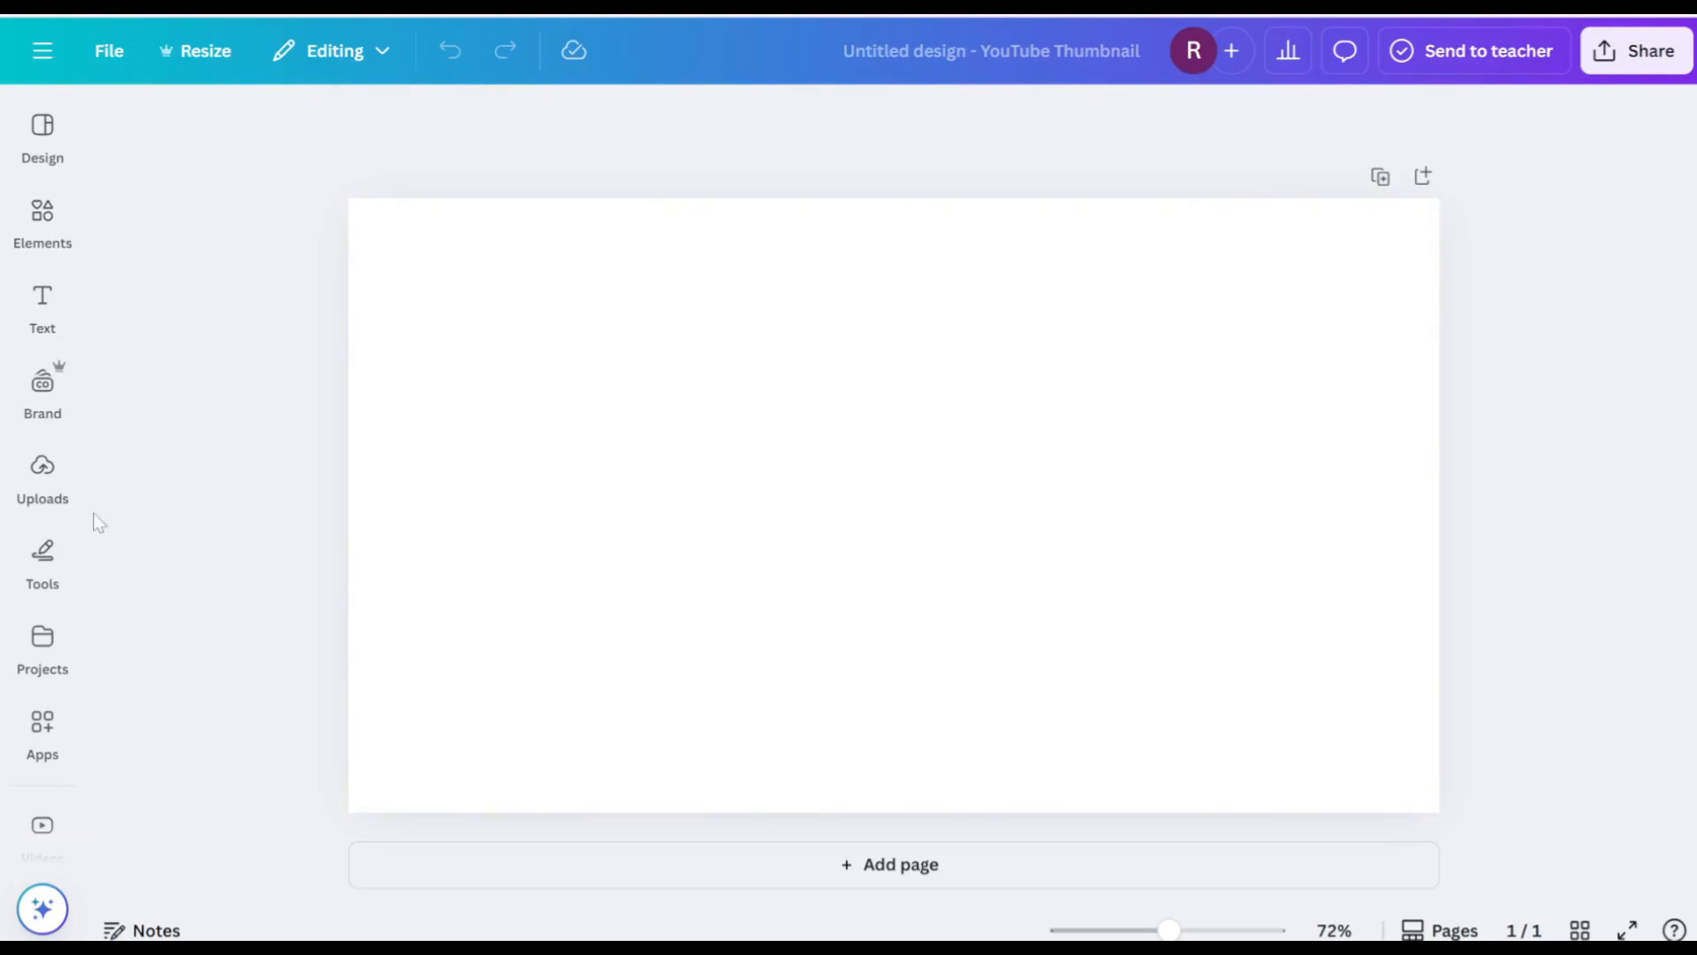
- Add the uploaded kitten video from Uploads > Videos and enlarge it to fill the thumbnail page
{"action": "left_click", "coordinate": [42, 476]}
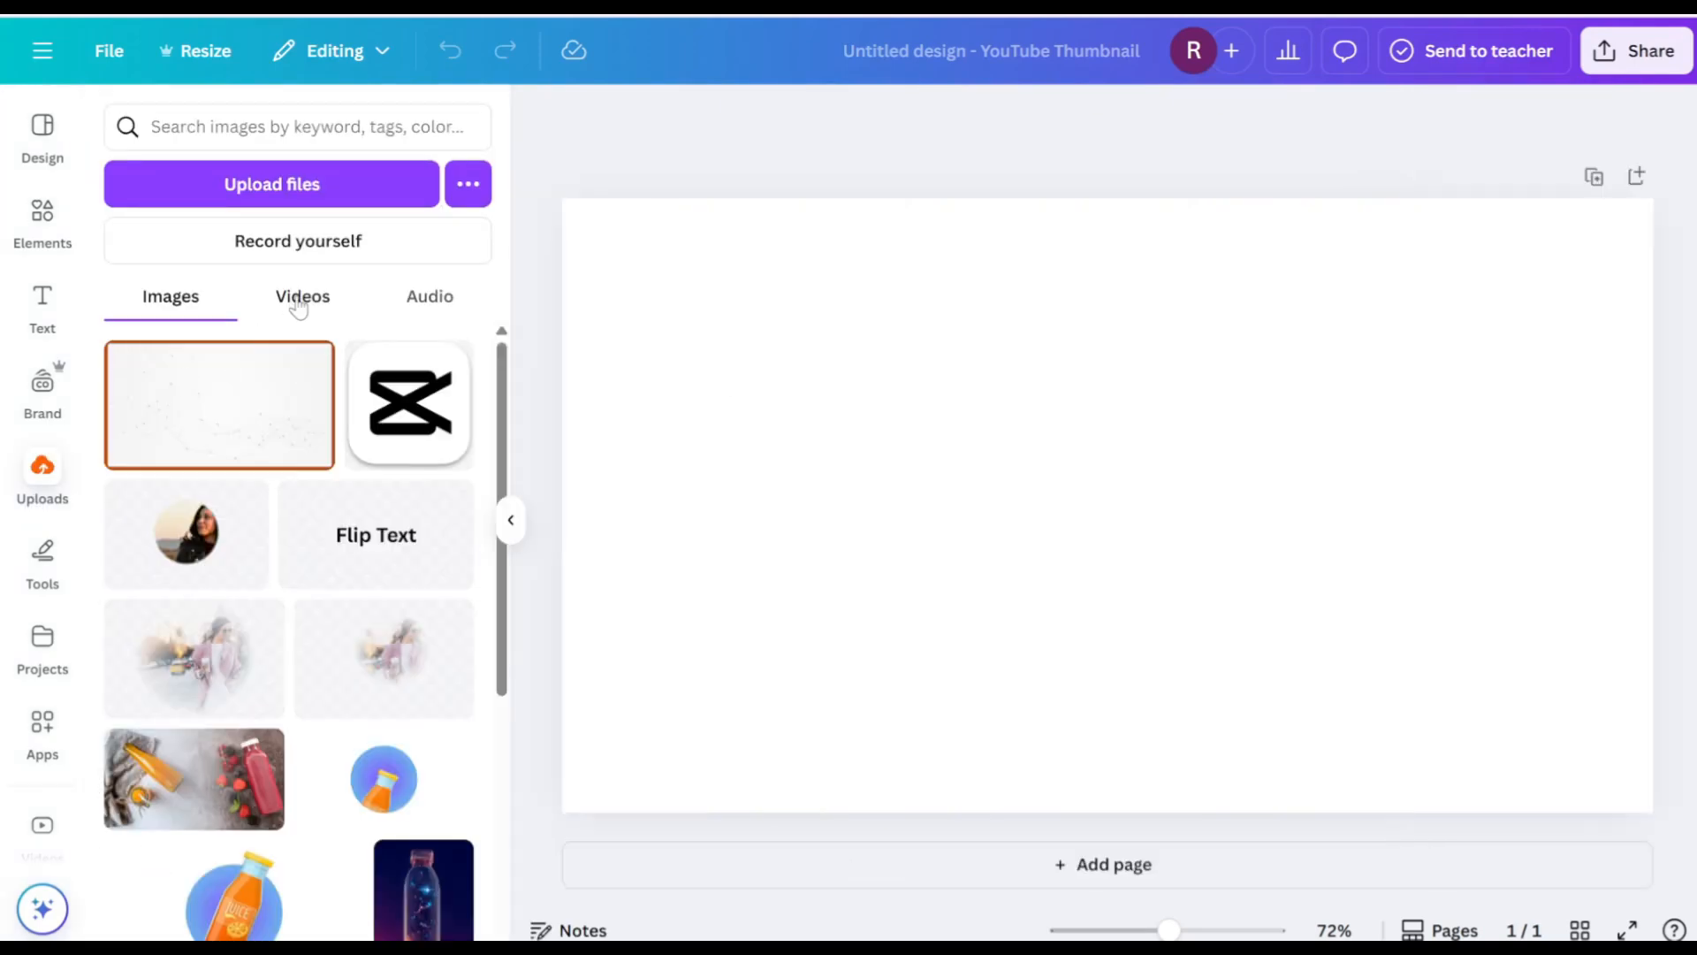
{"action": "left_click", "coordinate": [303, 295]}
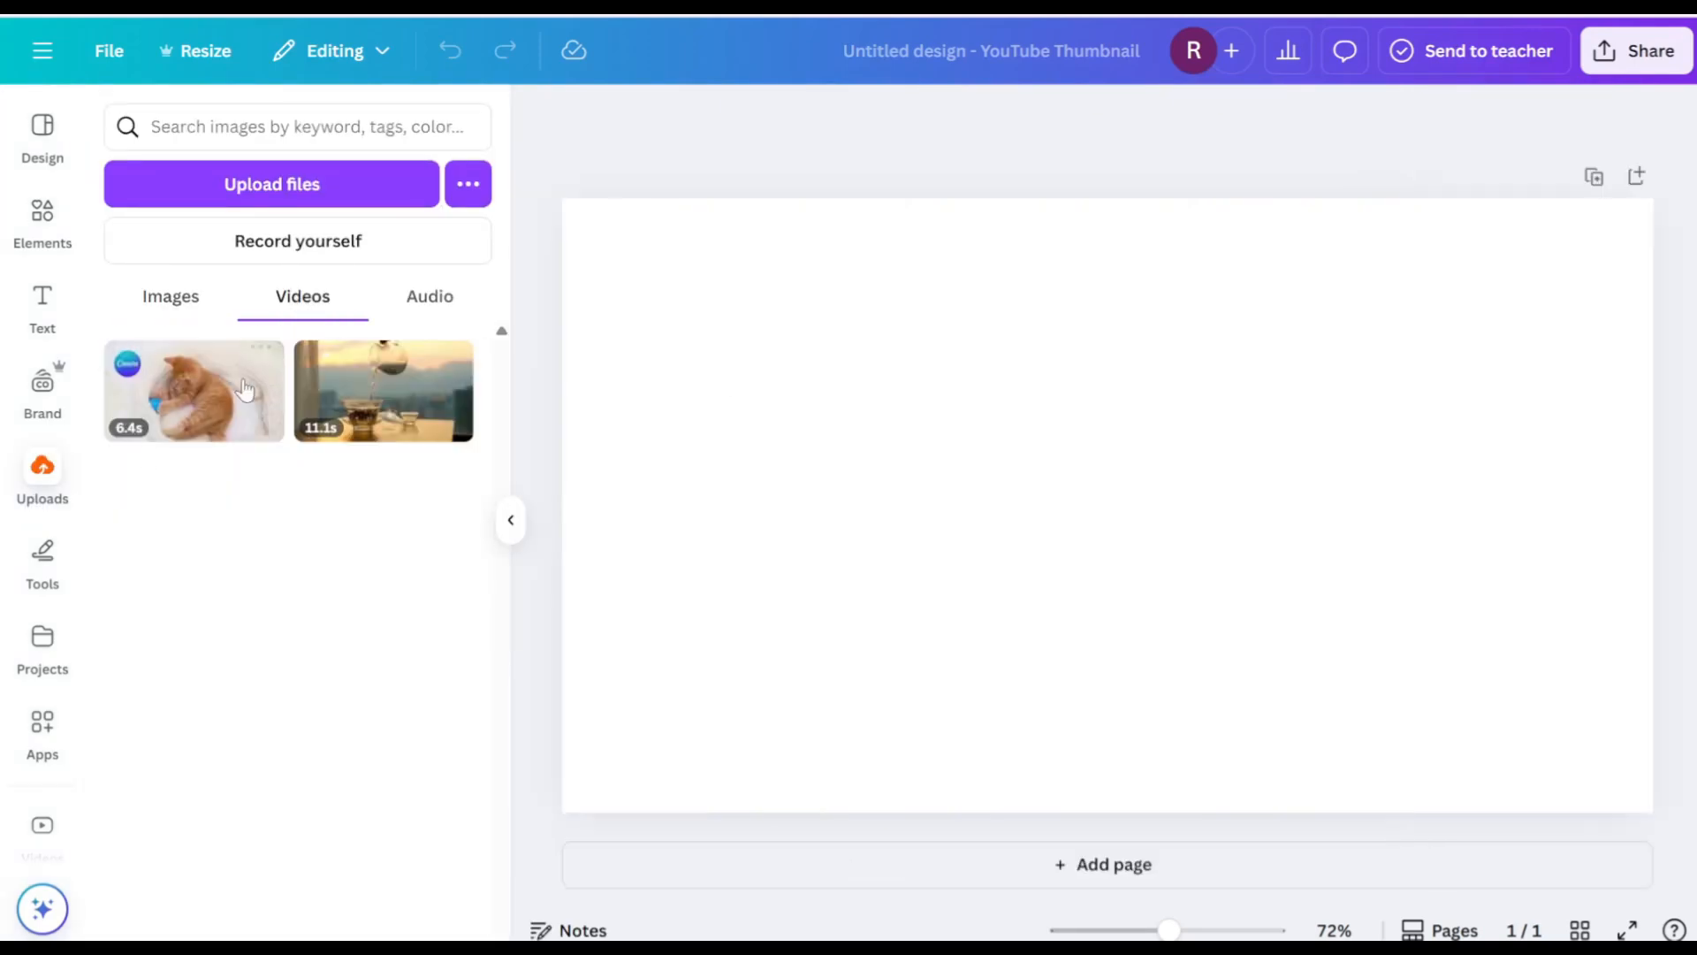
{"action": "left_click", "coordinate": [195, 389]}
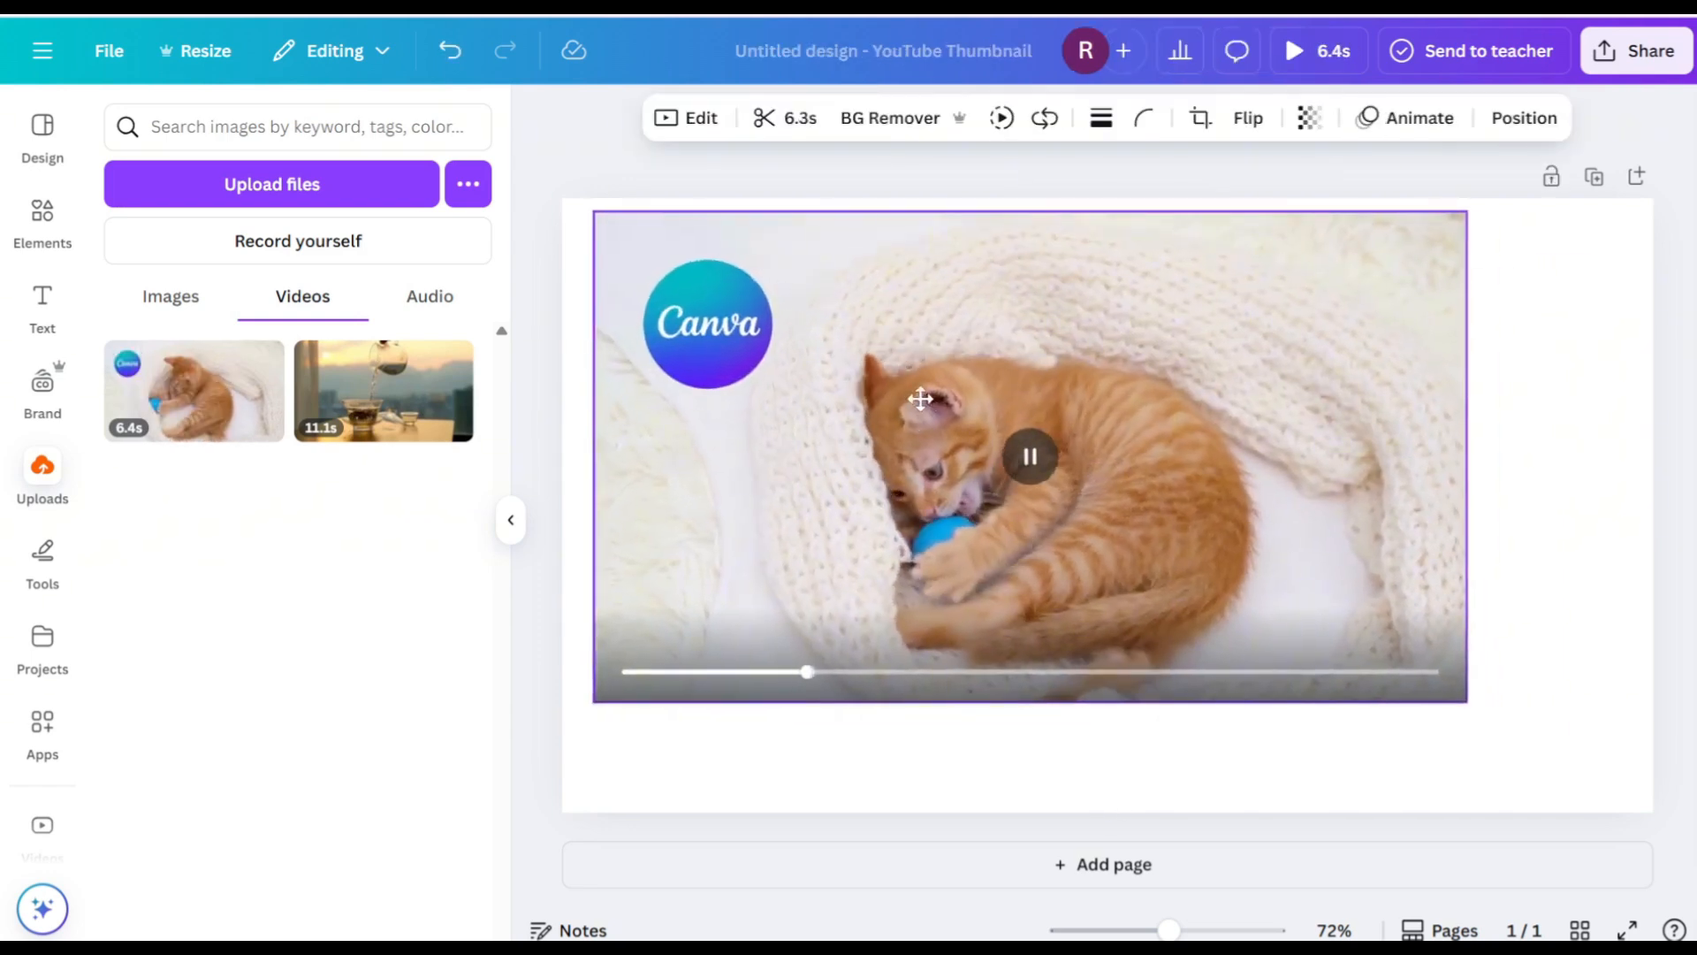
{"action": "left_click_drag", "start_coordinate": [1468, 704], "coordinate": [1598, 780]}
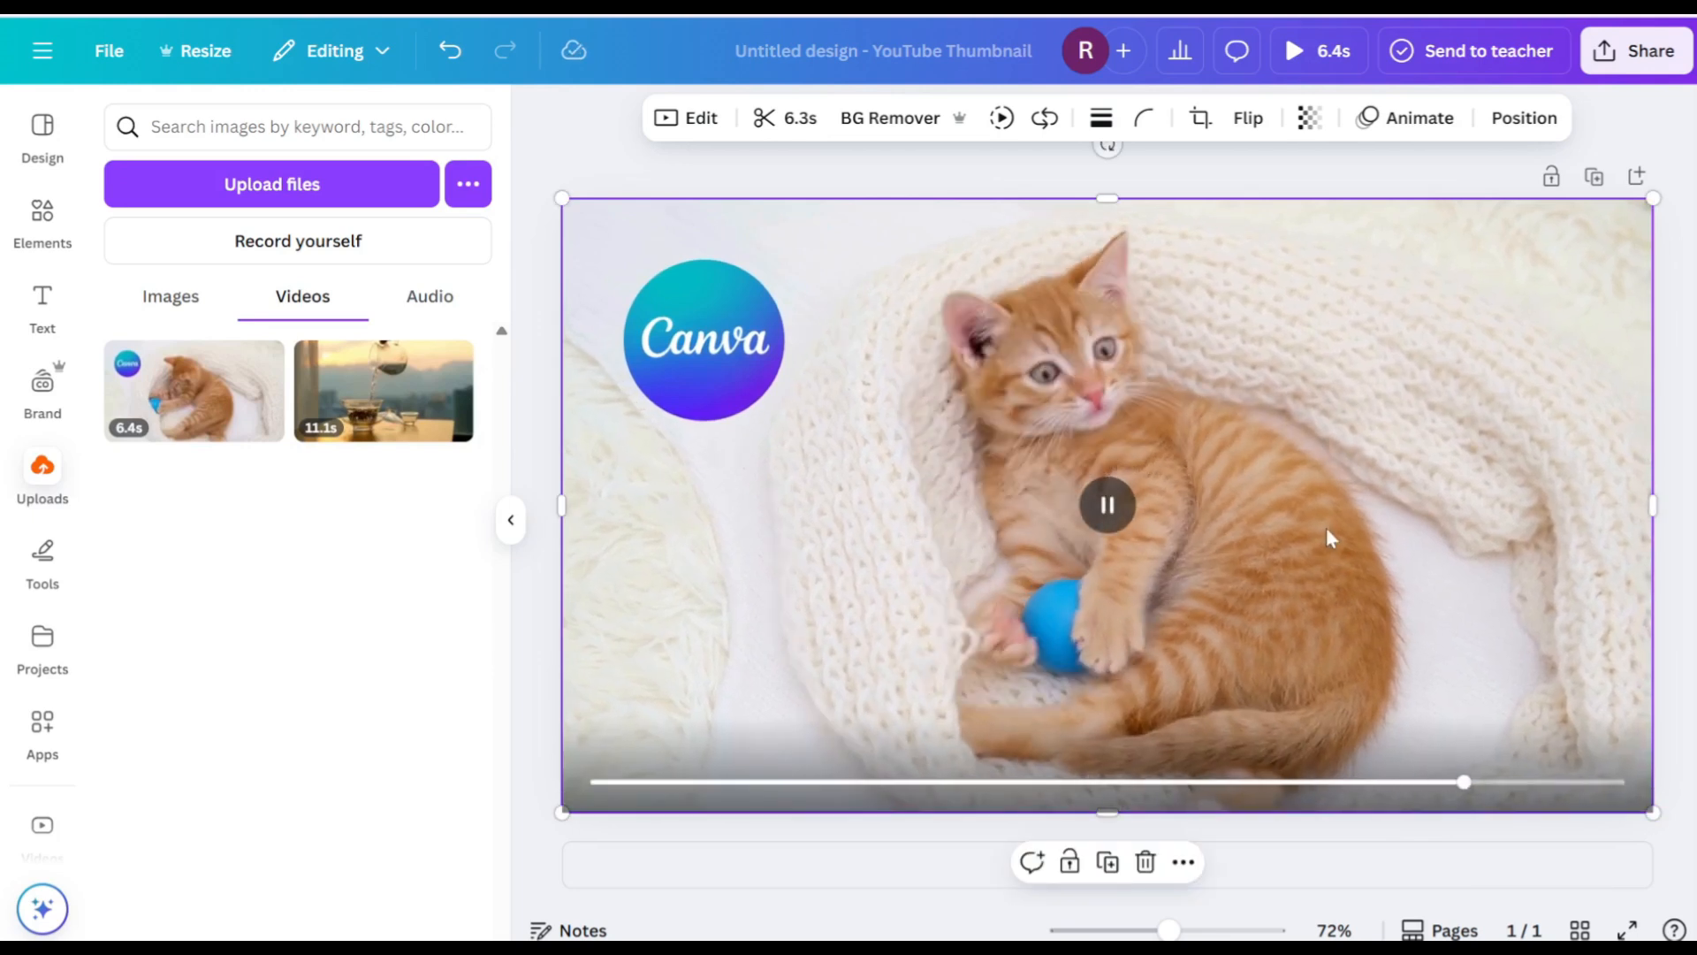
{"action": "left_click", "coordinate": [1107, 504]}
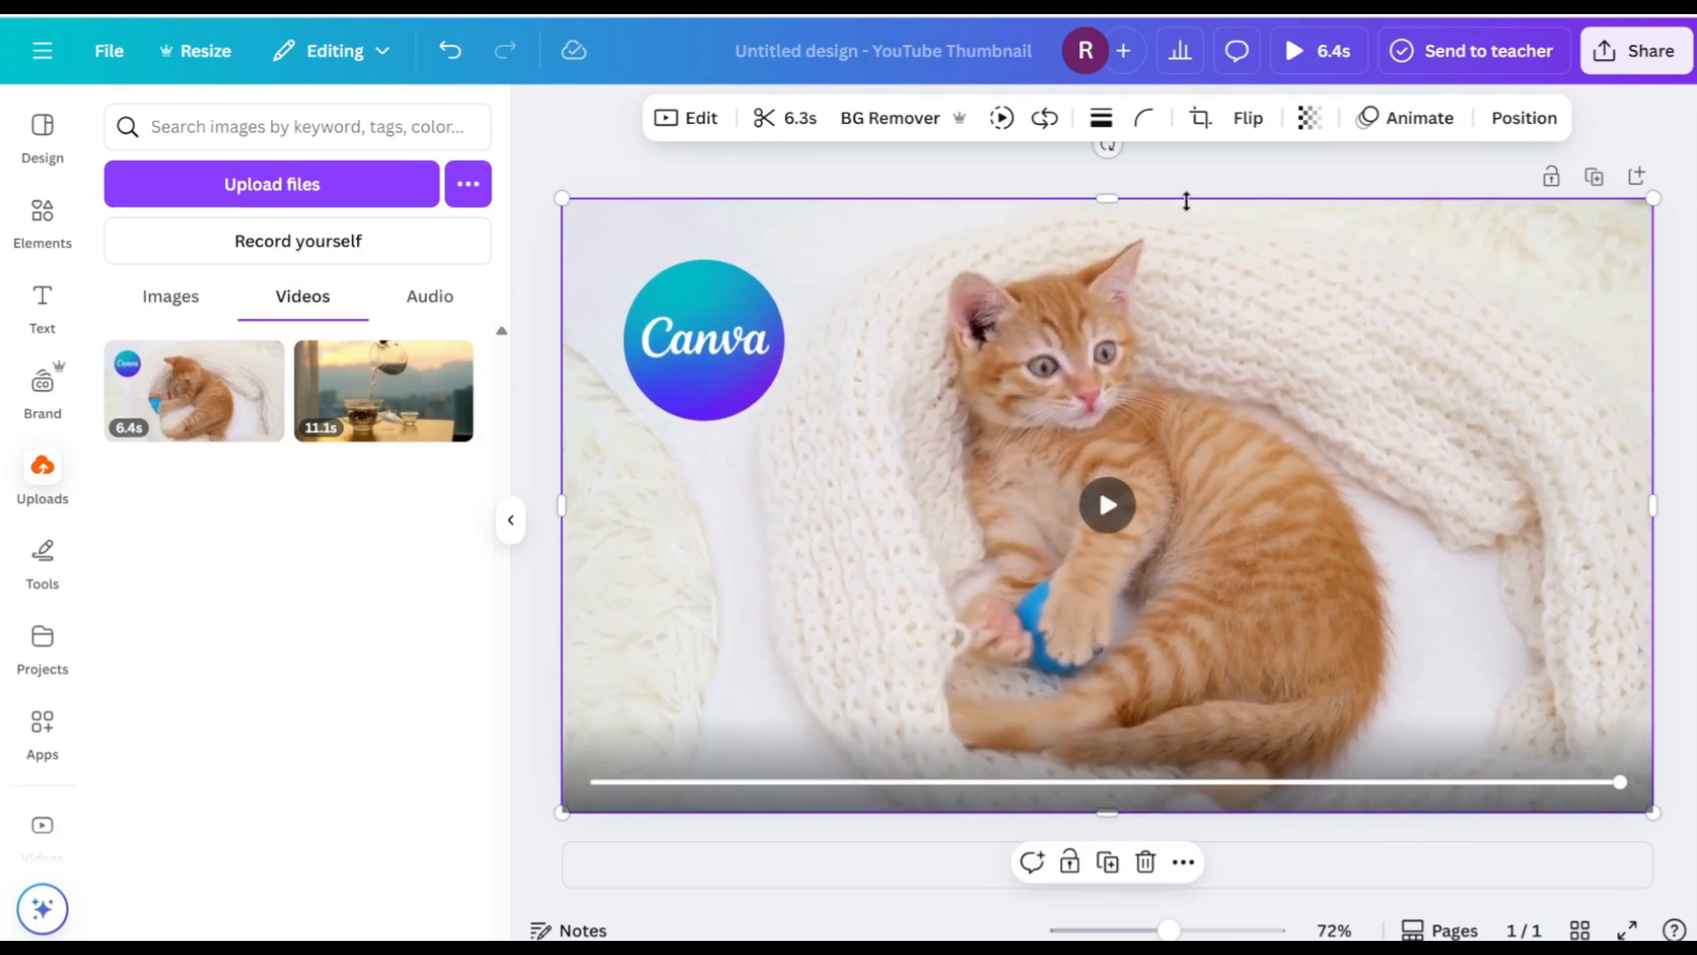
- Crop the kitten video to a 4:5 aspect ratio, leaving a centered portrait strip
{"action": "left_click", "coordinate": [1198, 119]}
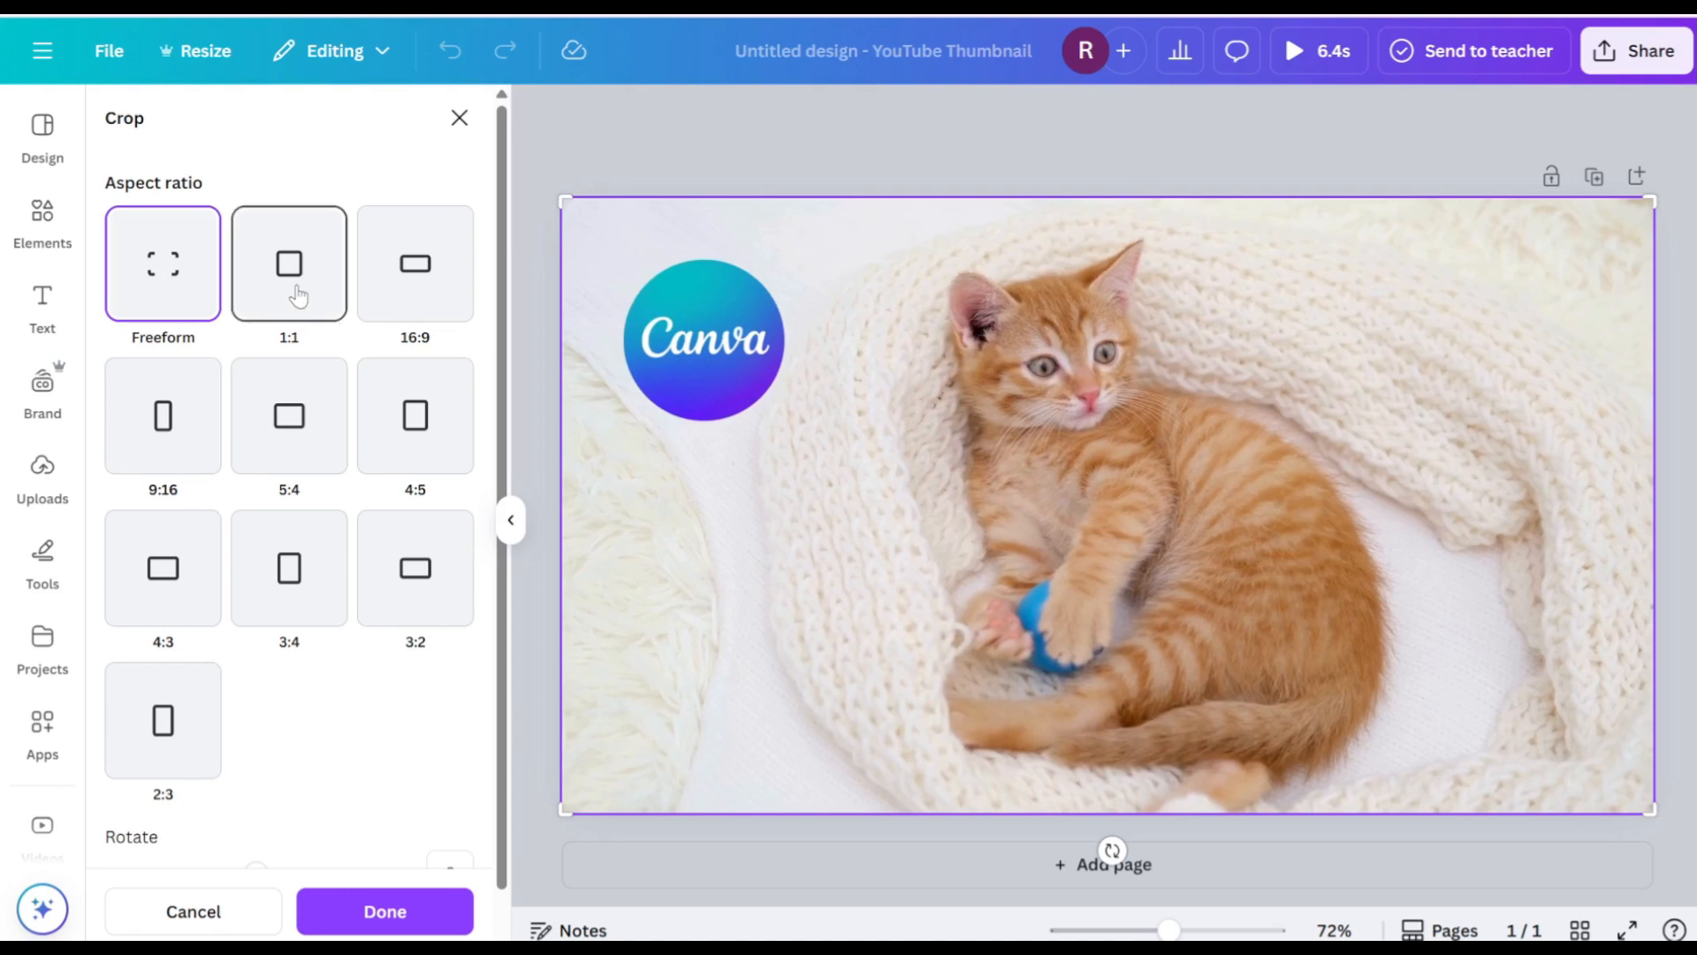
{"action": "left_click", "coordinate": [413, 415]}
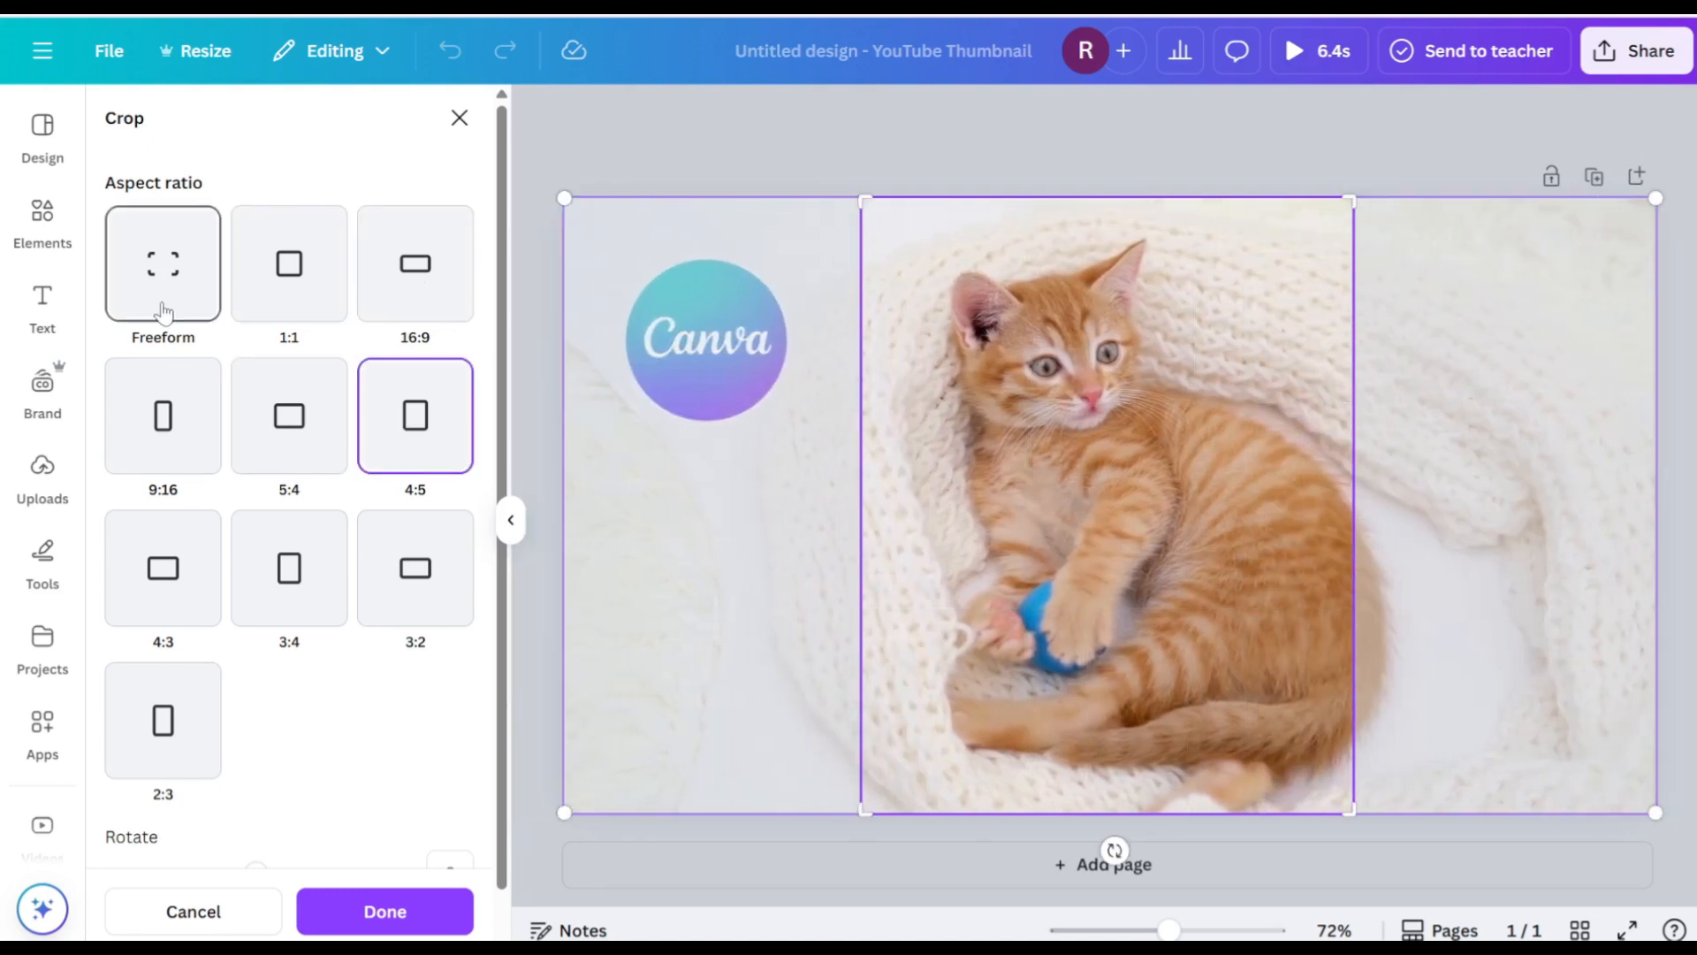
{"action": "left_click", "coordinate": [163, 263]}
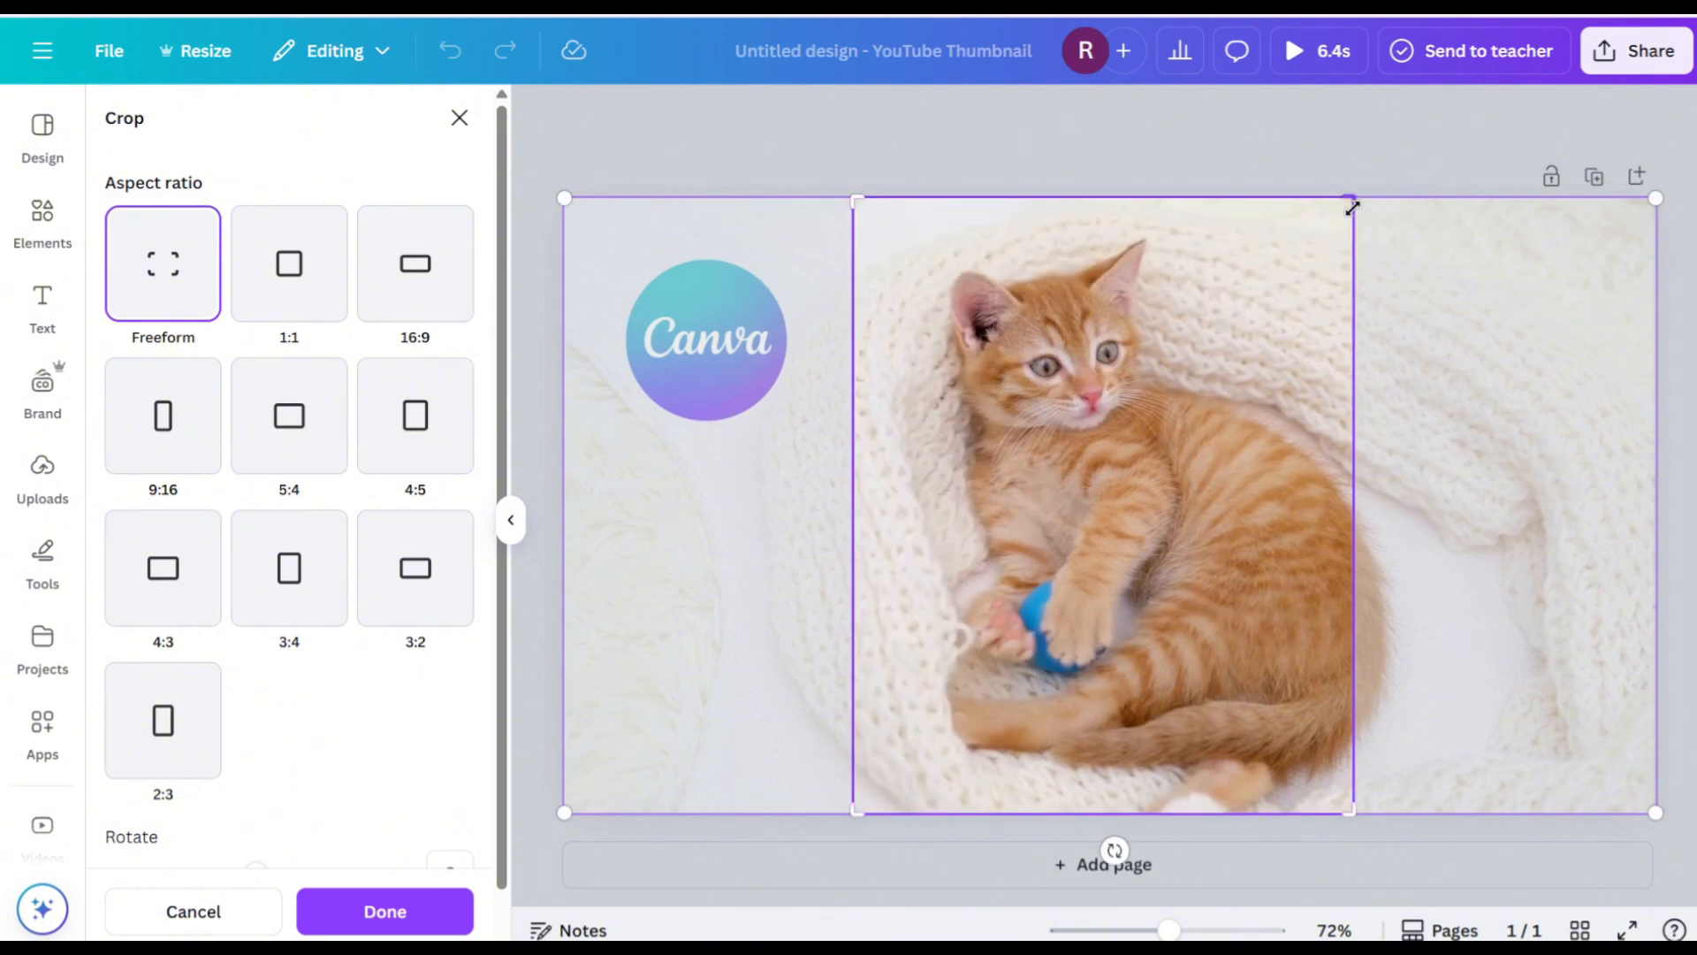
{"action": "left_click", "coordinate": [414, 414]}
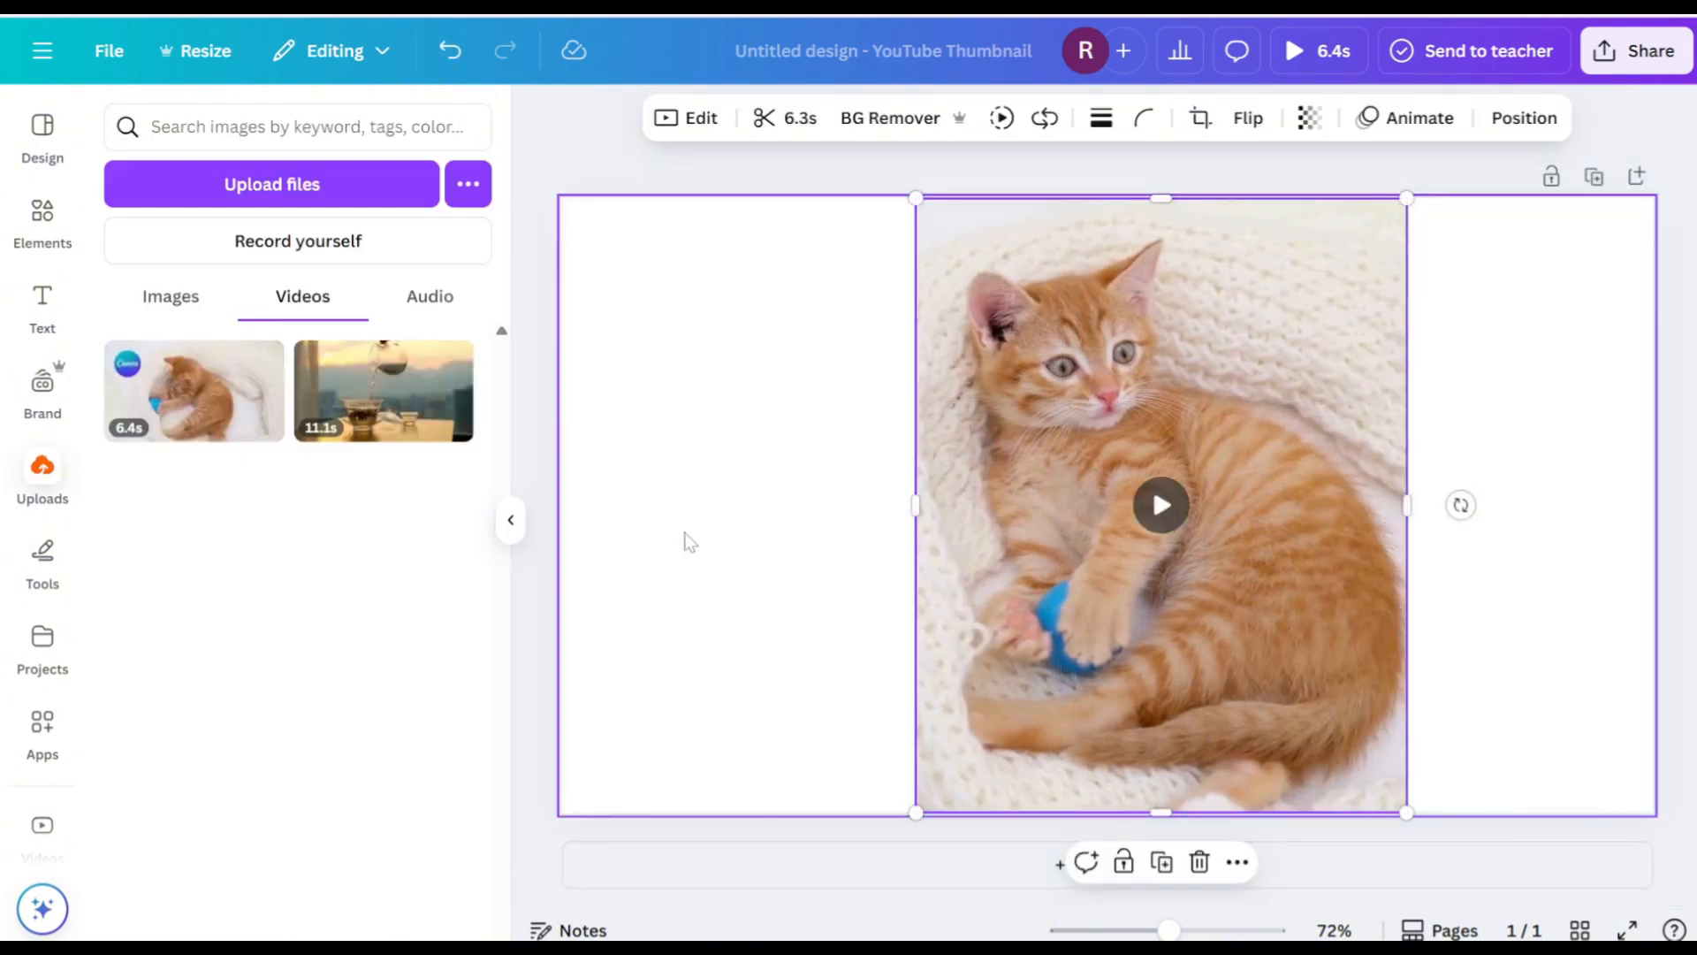
- Resize this design (not a copy) to Instagram Post (4:5) and confirm
{"action": "left_click", "coordinate": [203, 49]}
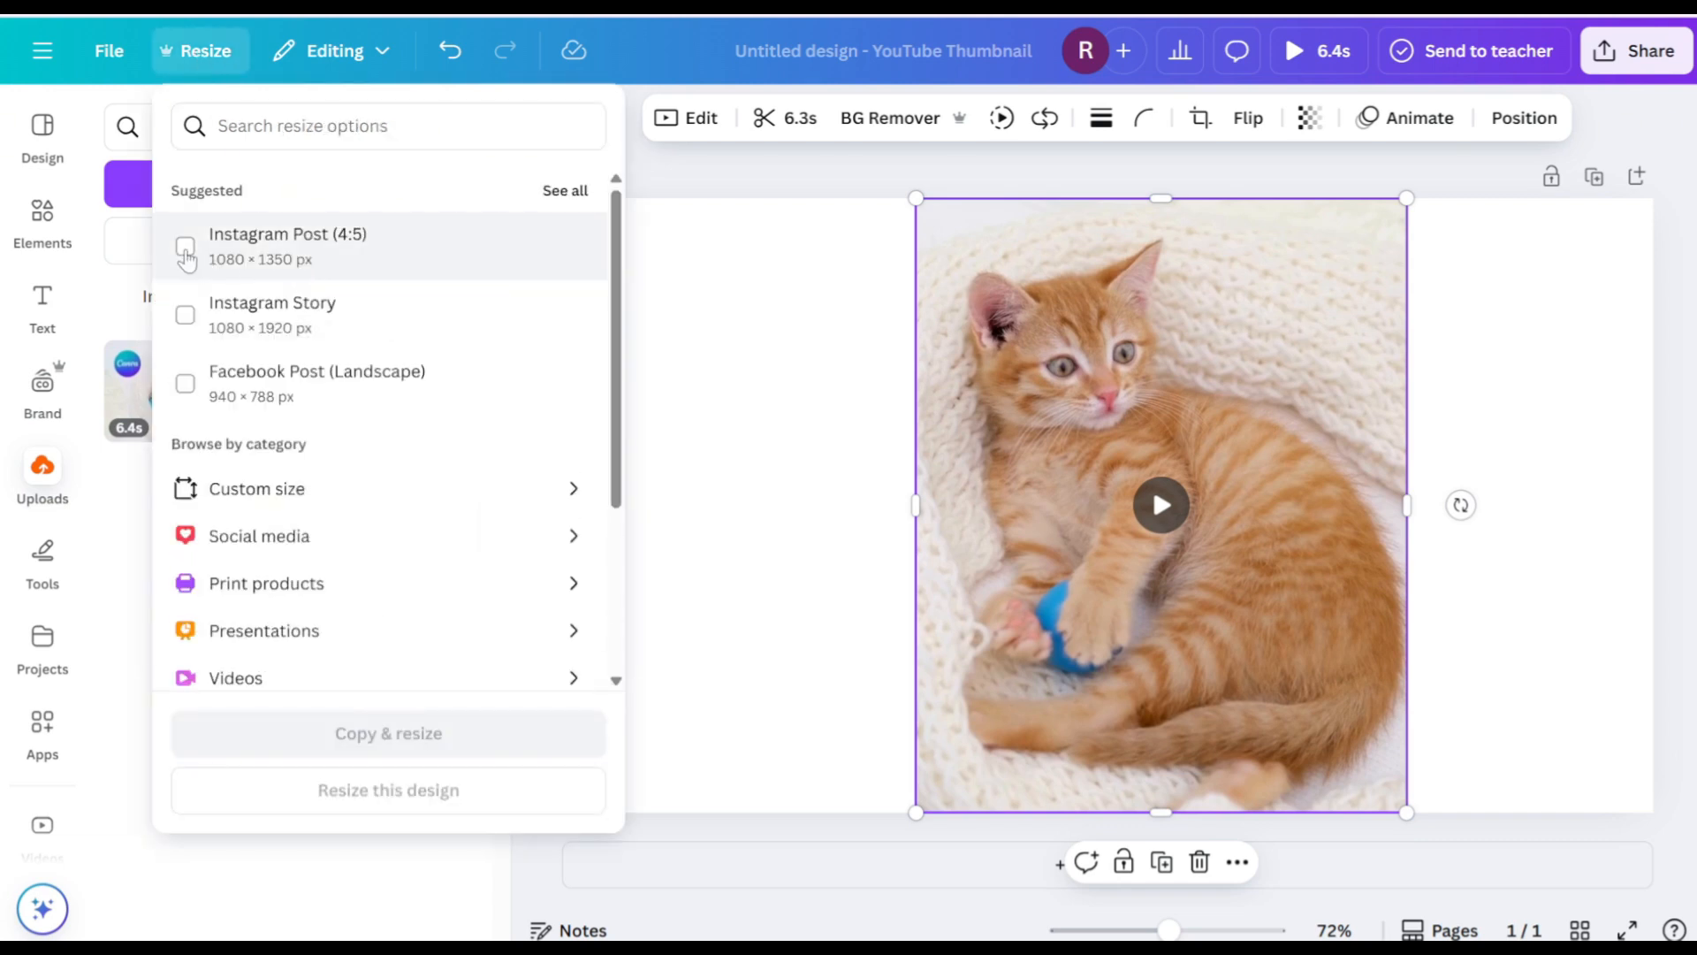
{"action": "left_click", "coordinate": [186, 246]}
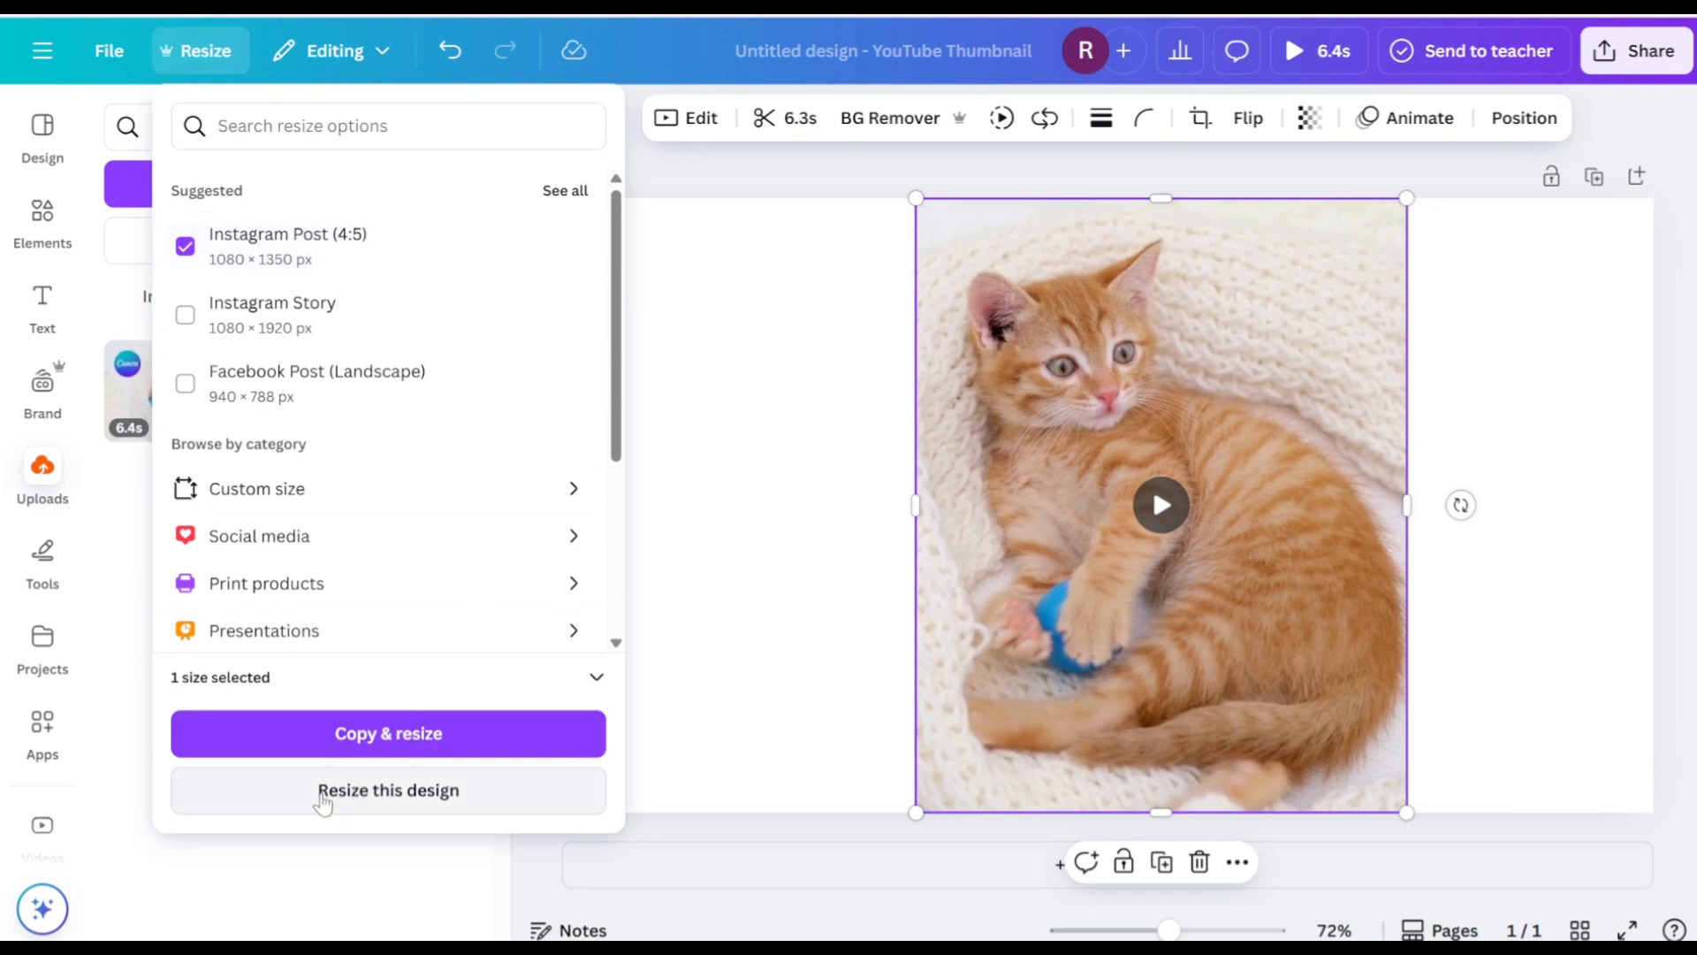
{"action": "left_click", "coordinate": [387, 788]}
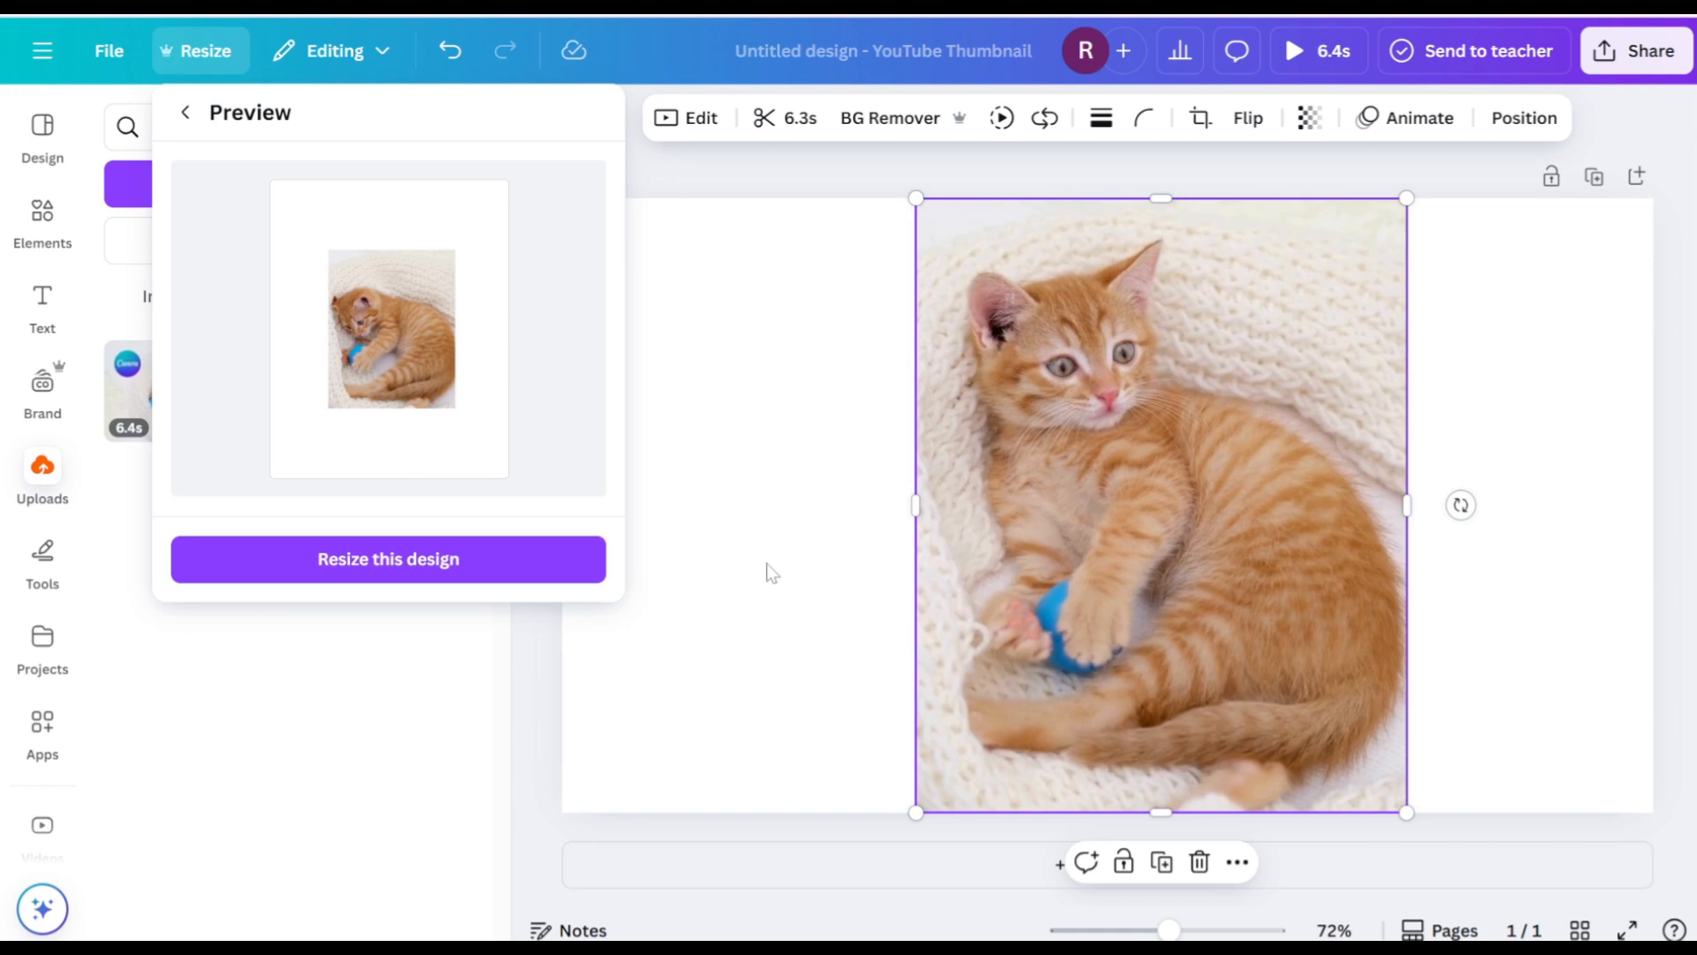
{"action": "left_click", "coordinate": [387, 558]}
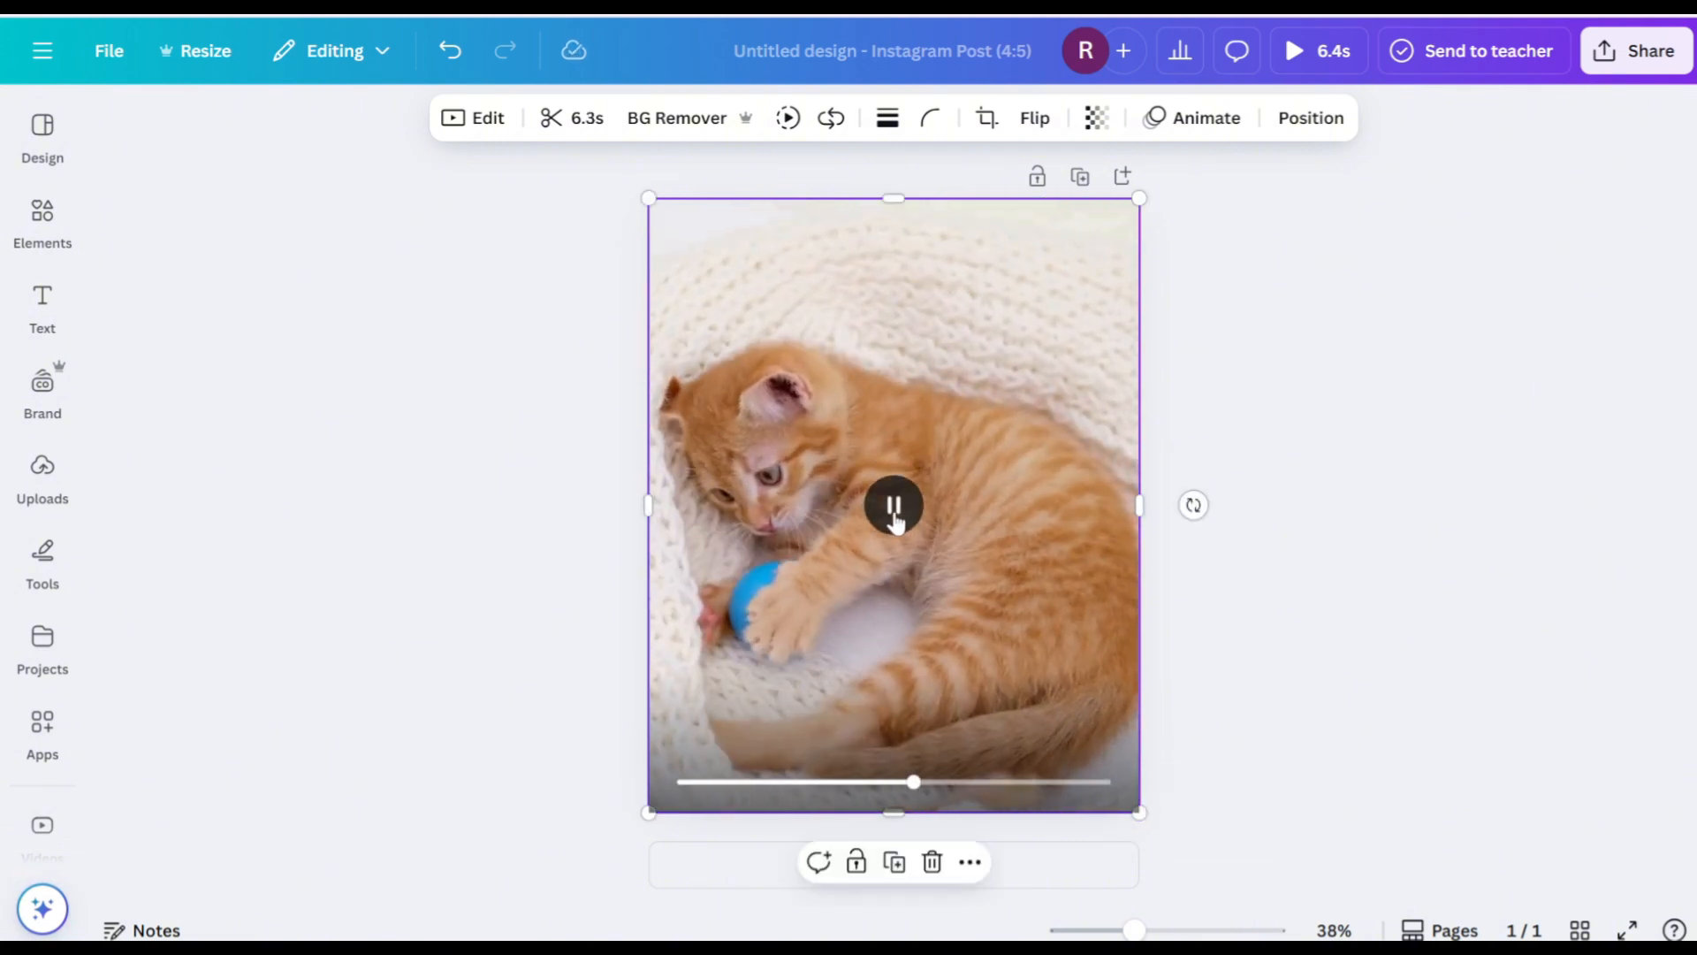
- Download via Share as MP4 Video with the quality slider at minimum (572 × 714 px)
{"action": "left_click", "coordinate": [1649, 49]}
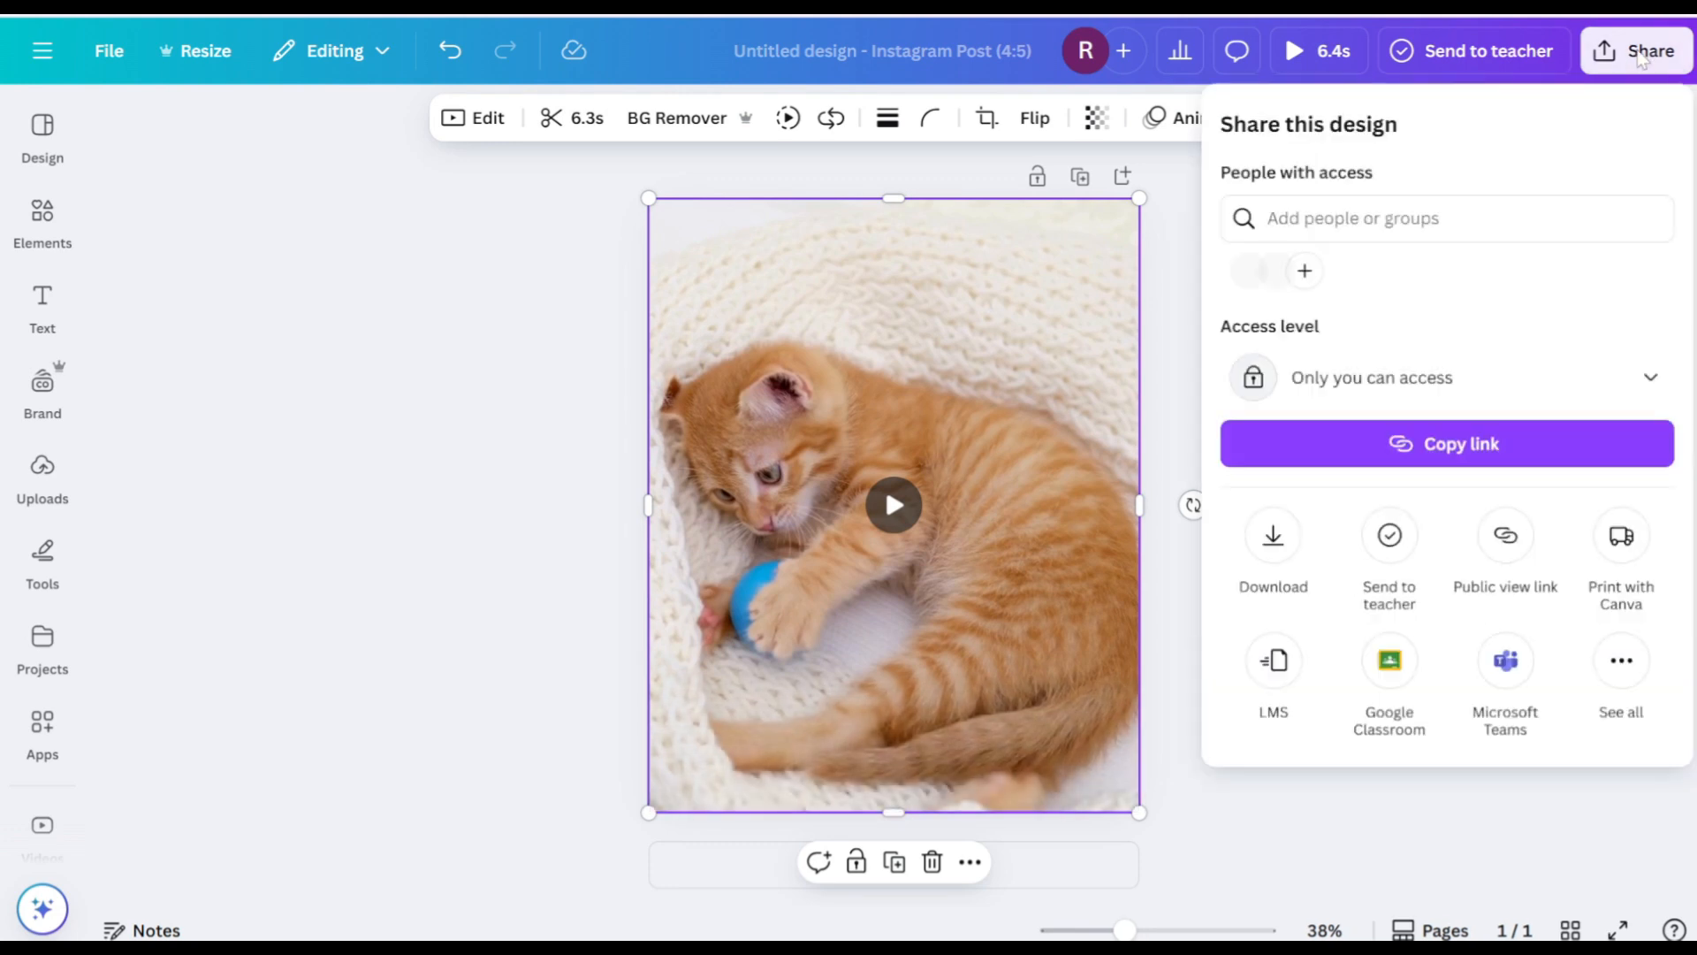
{"action": "left_click", "coordinate": [1273, 551]}
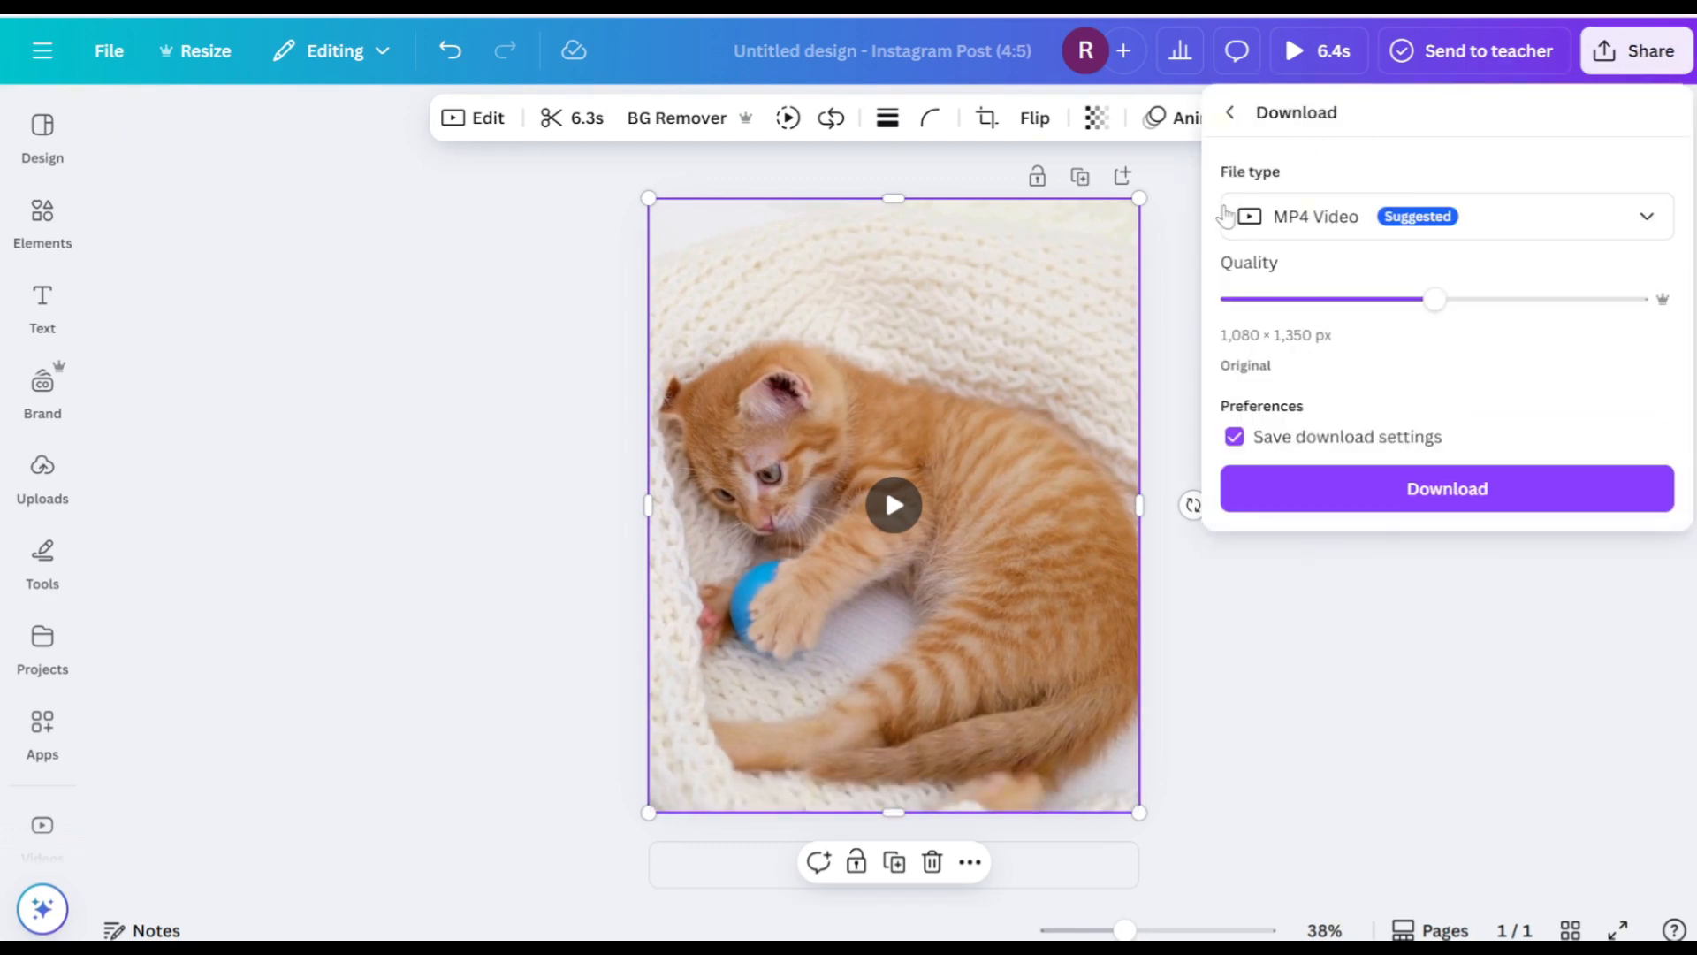
{"action": "left_click_drag", "start_coordinate": [1434, 301], "coordinate": [1232, 300]}
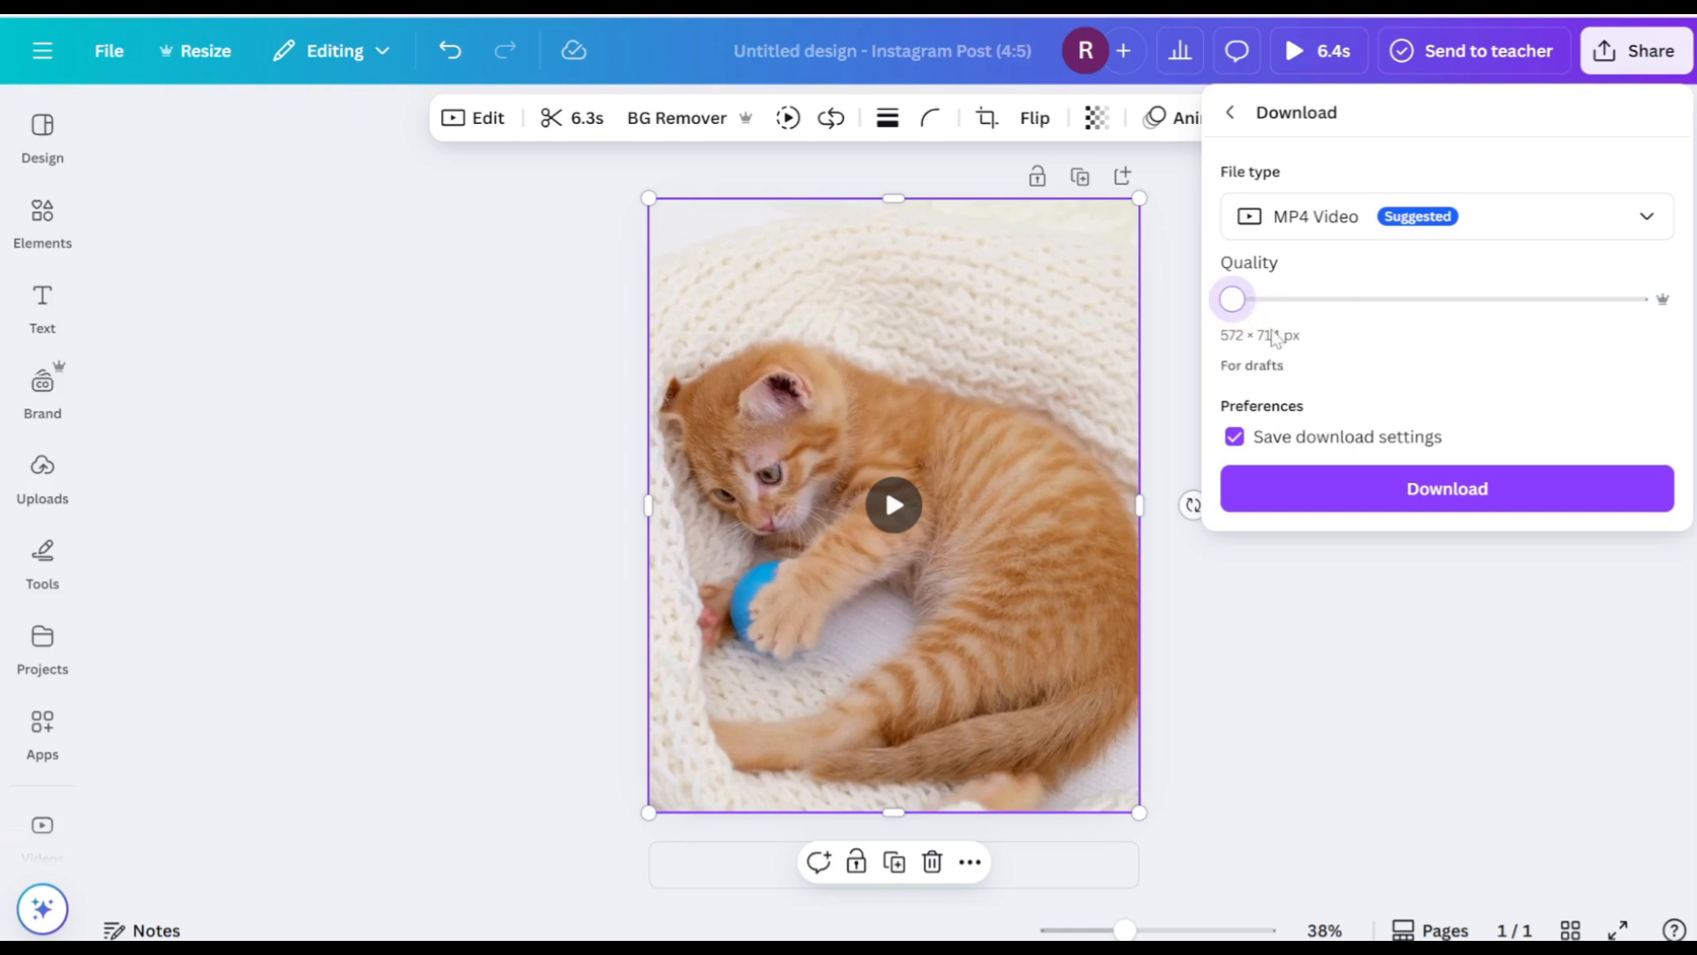
{"action": "left_click_drag", "start_coordinate": [1232, 299], "coordinate": [1637, 298]}
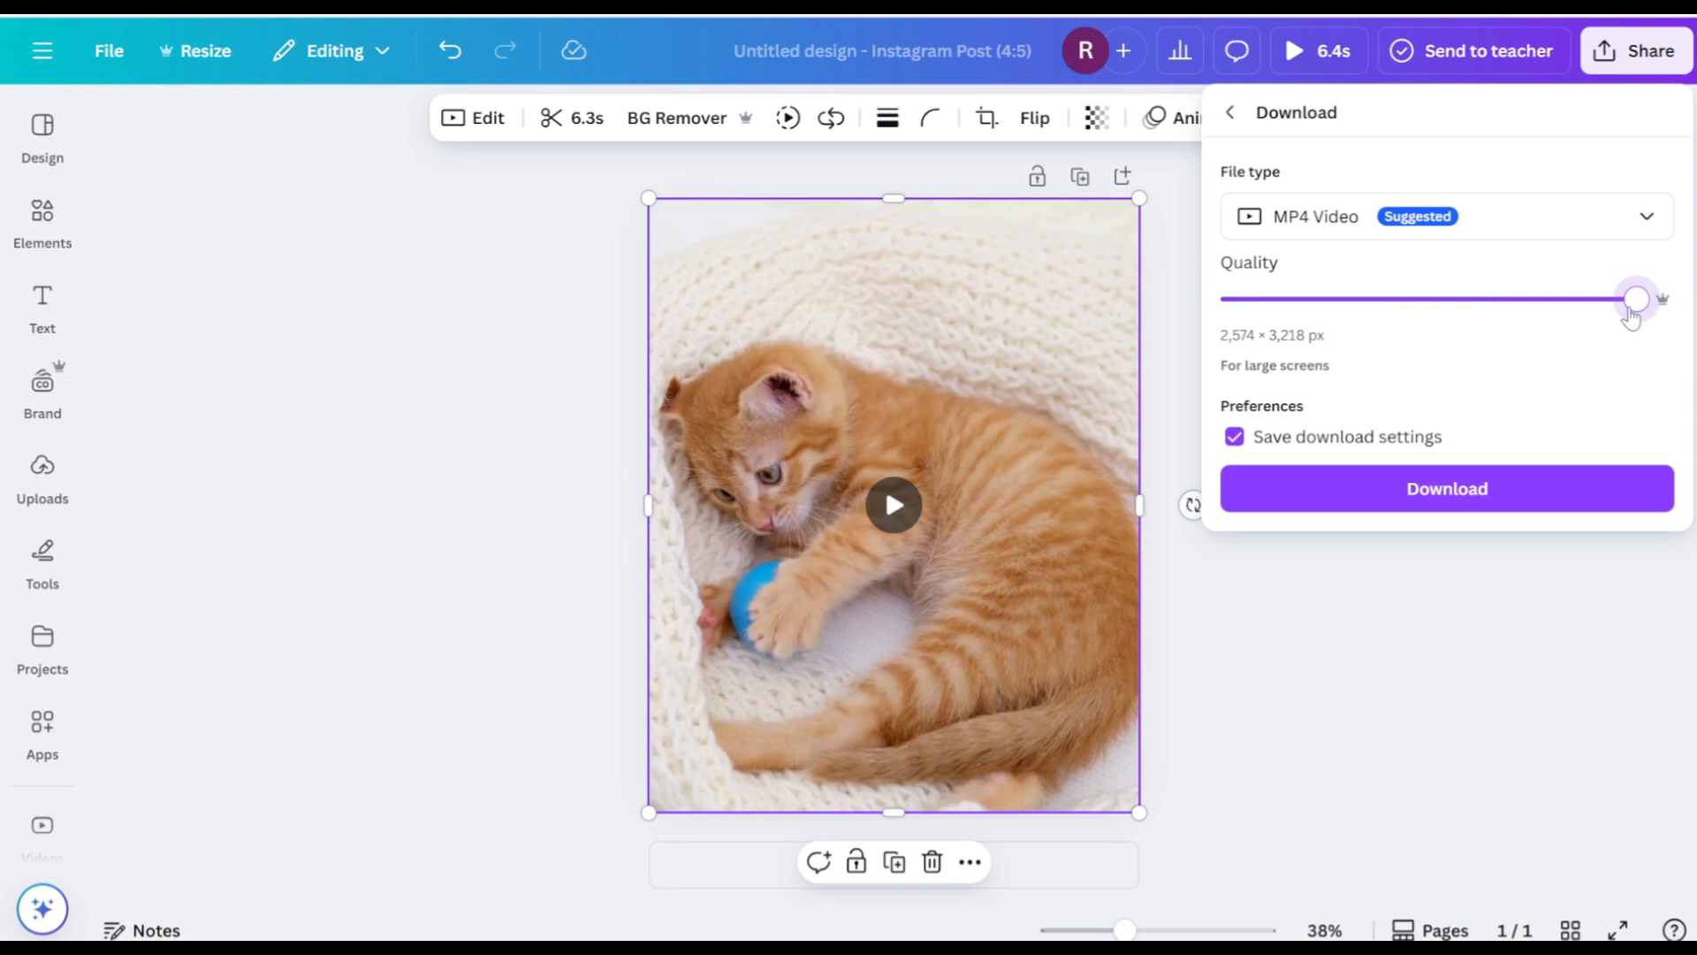
{"action": "left_click_drag", "start_coordinate": [1635, 299], "coordinate": [1232, 299]}
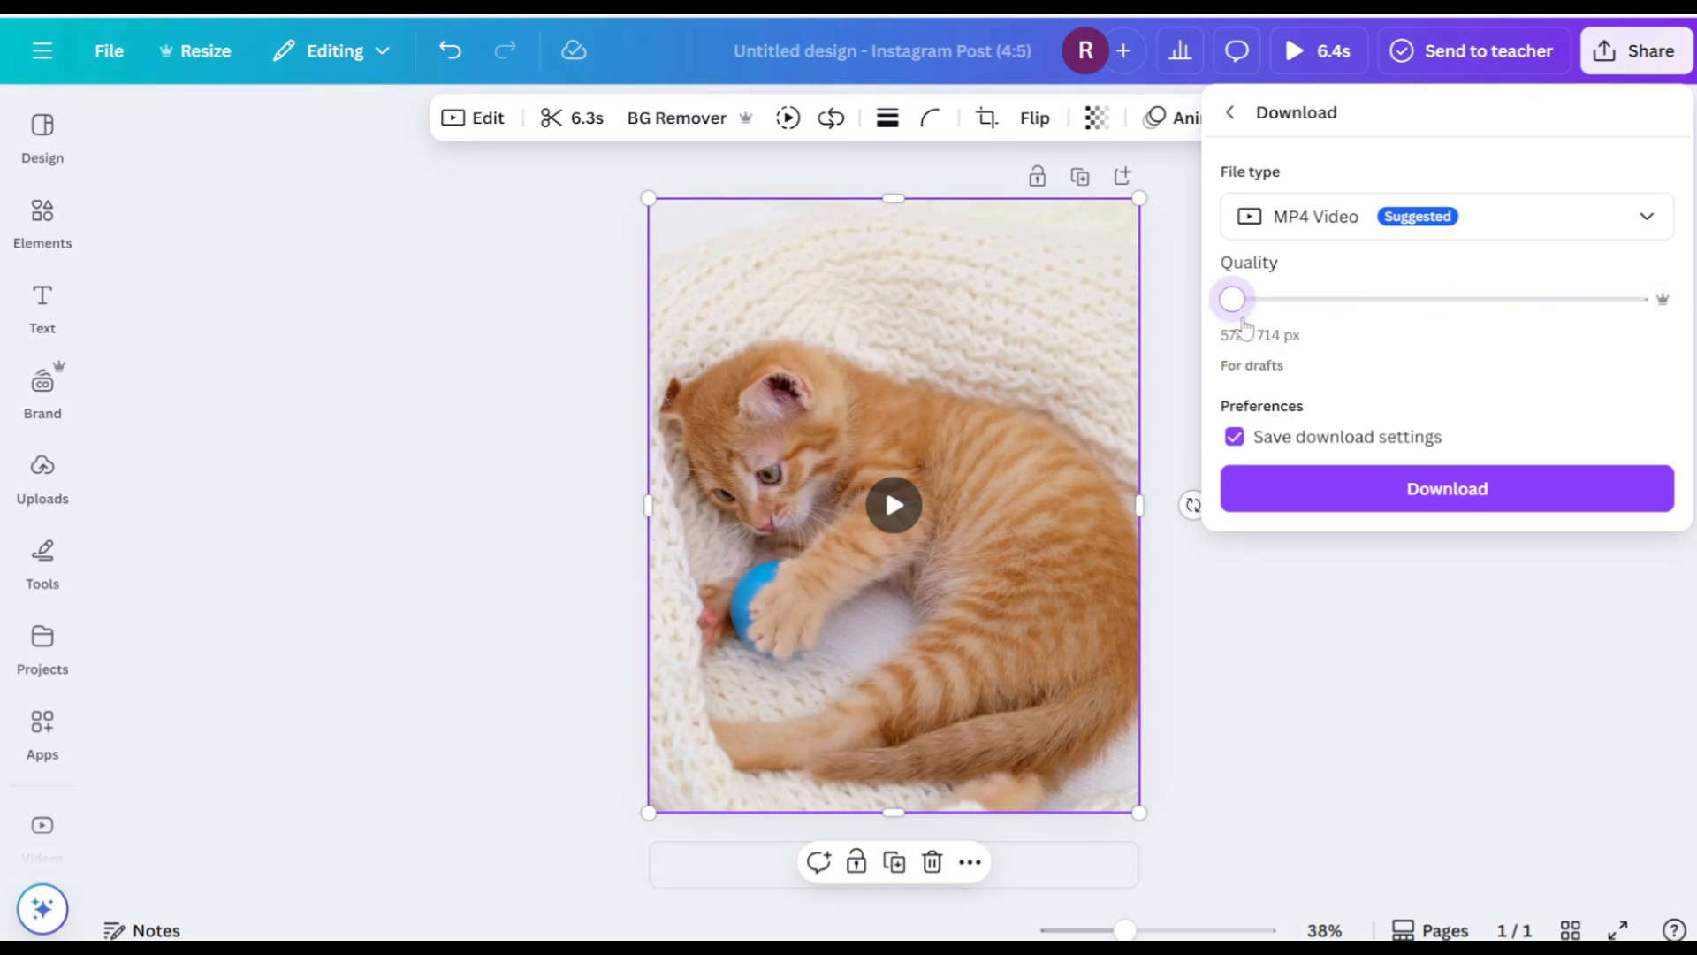
{"action": "mouse_move", "coordinate": [1392, 530]}
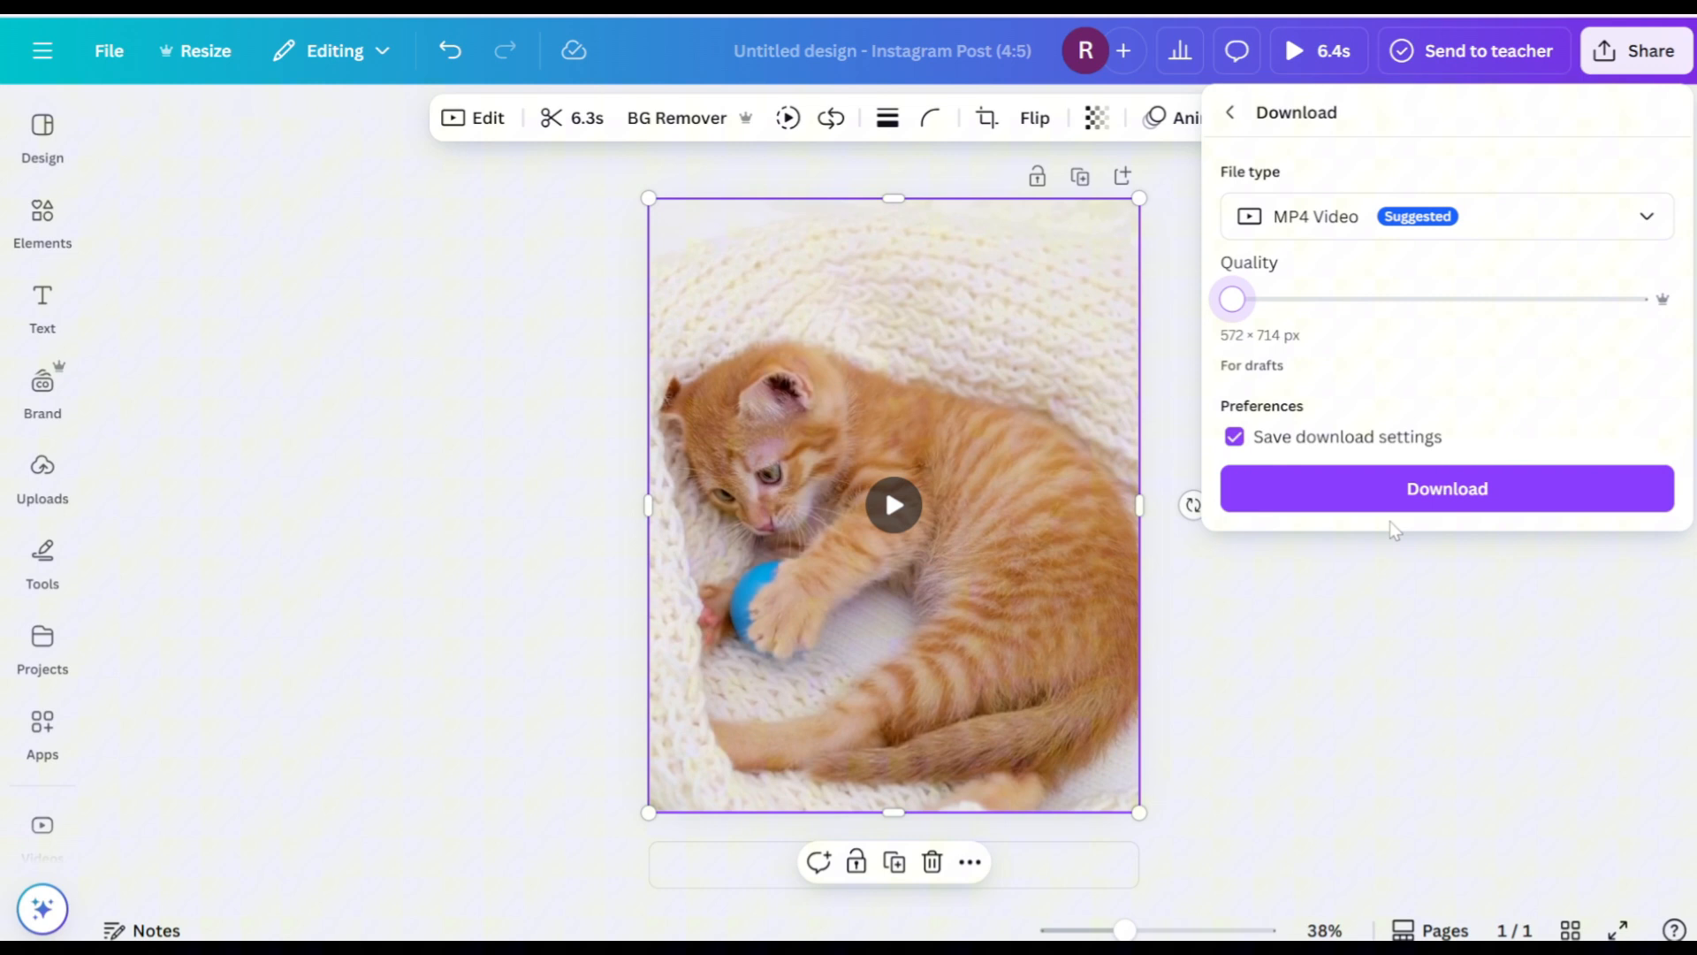
{"action": "left_click", "coordinate": [1446, 488]}
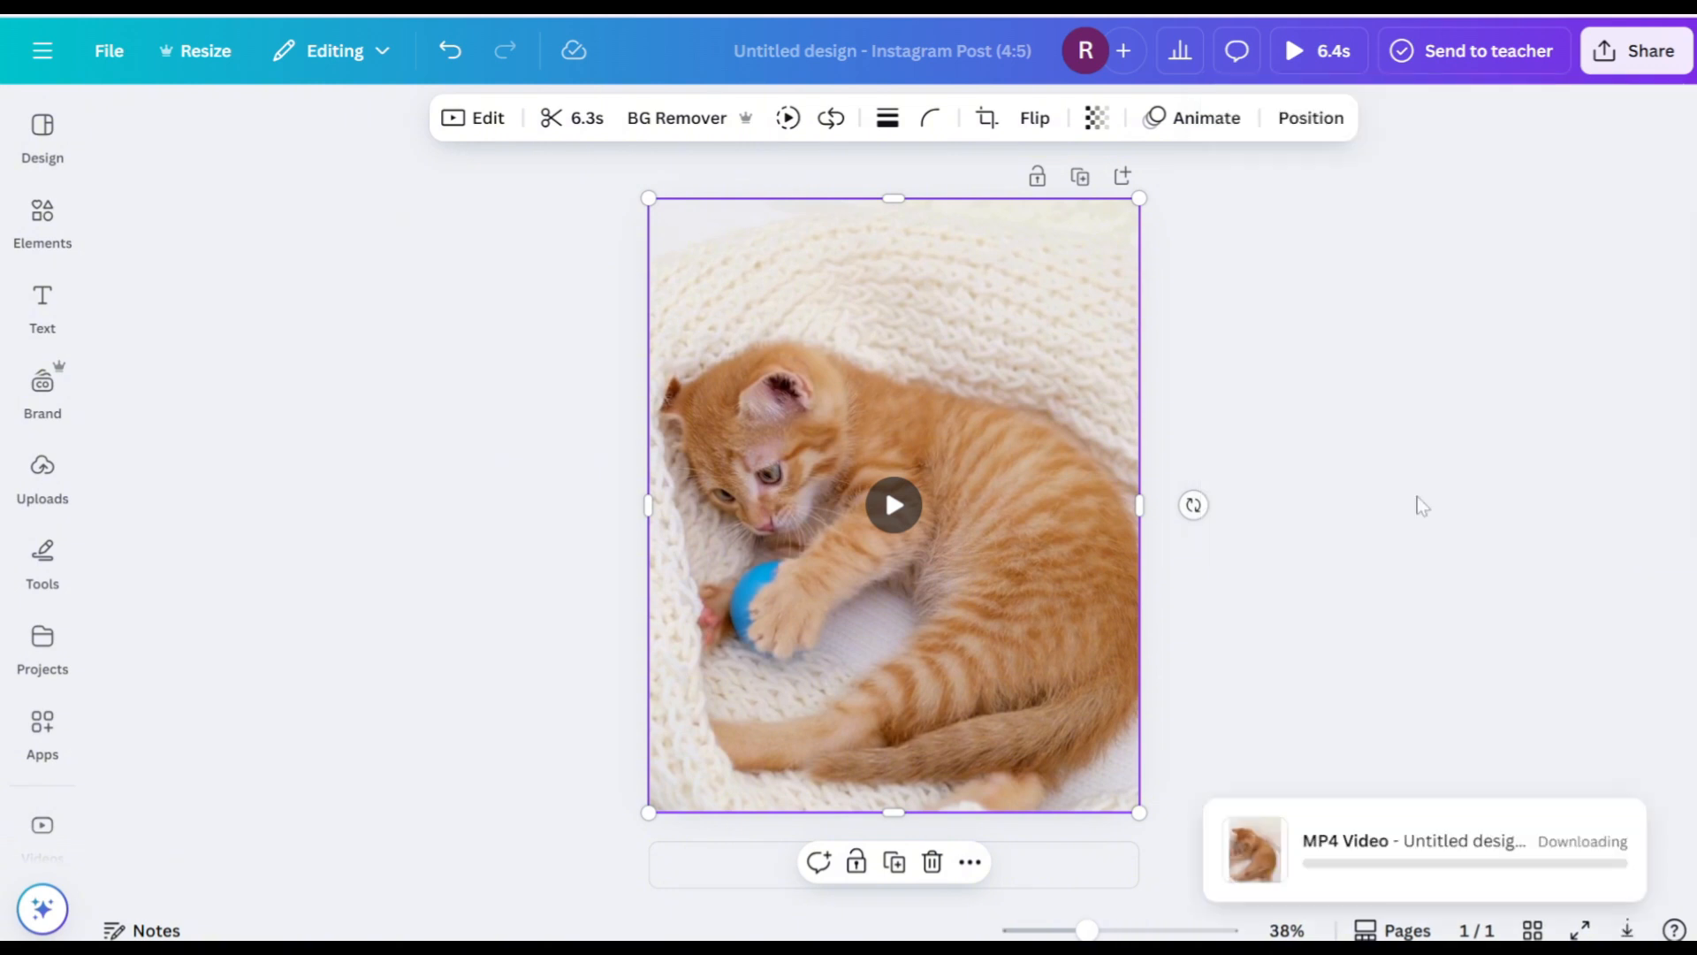